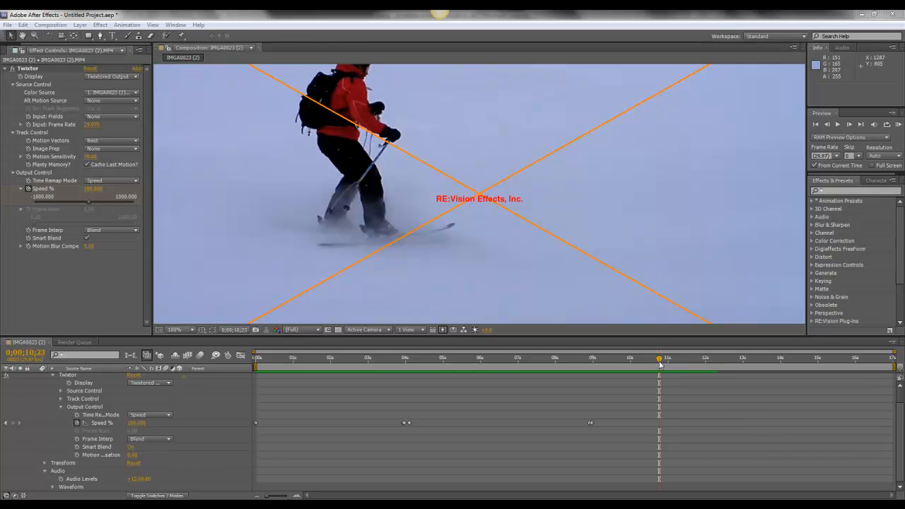
mouse_move(659, 362)
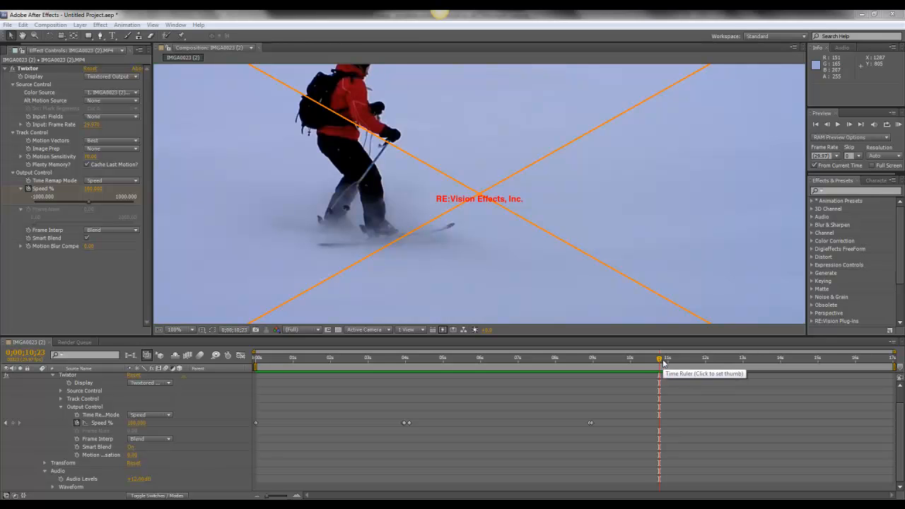
mouse_move(660, 361)
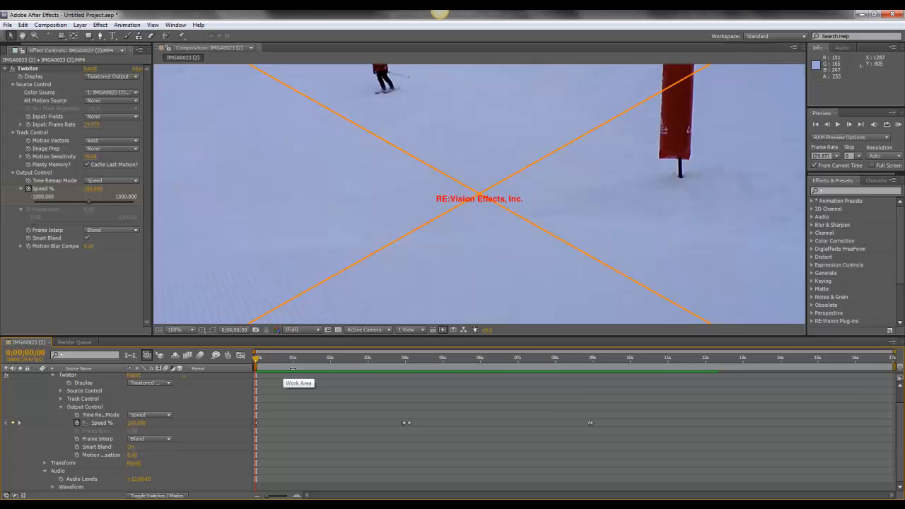
mouse_move(309, 300)
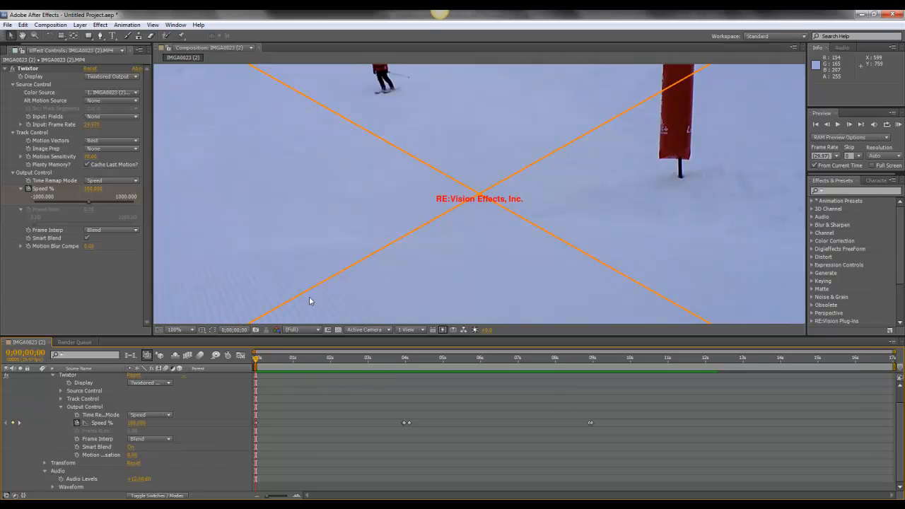
mouse_move(337, 295)
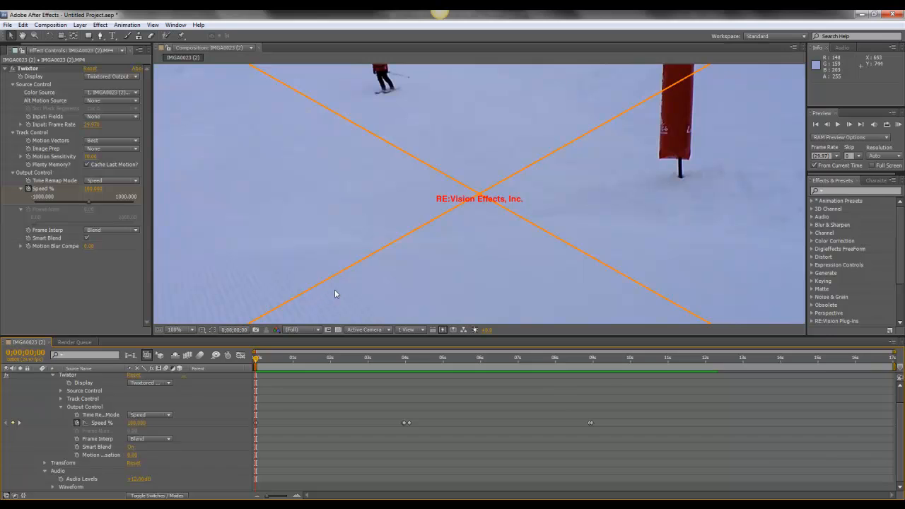
mouse_move(554, 203)
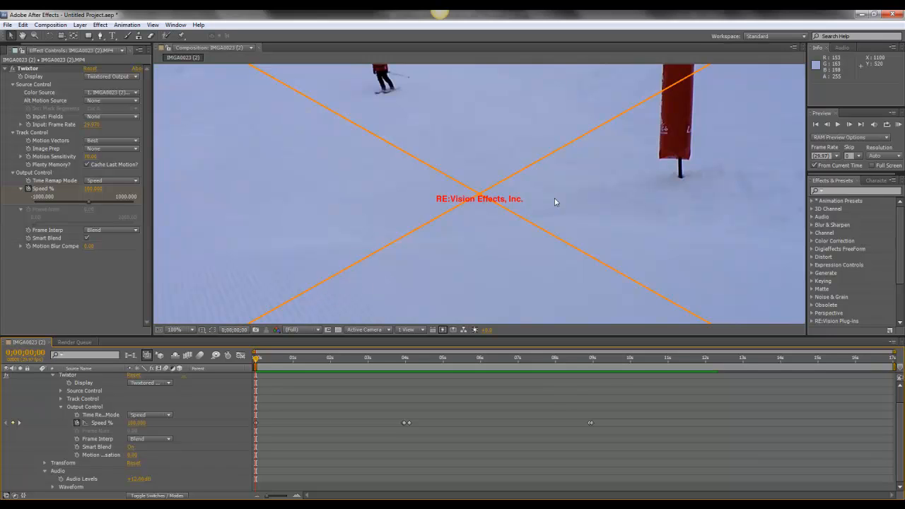
mouse_move(433, 215)
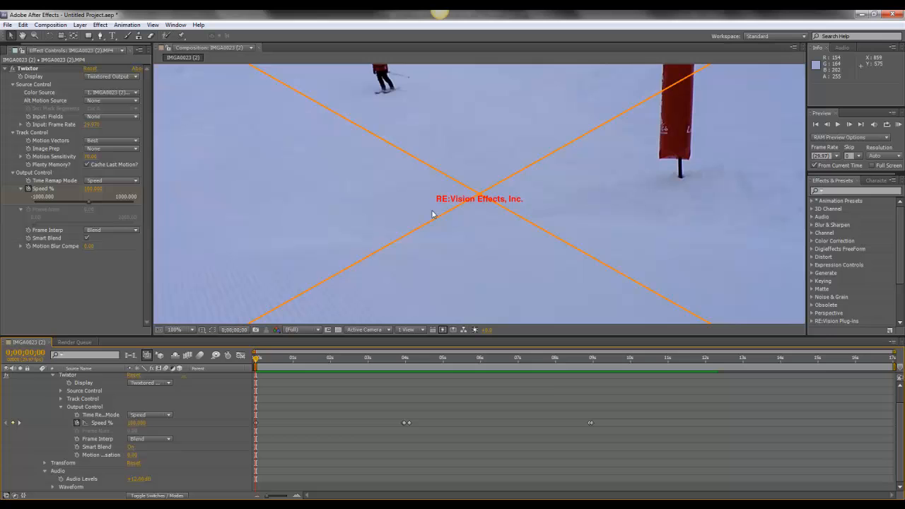
mouse_move(485, 218)
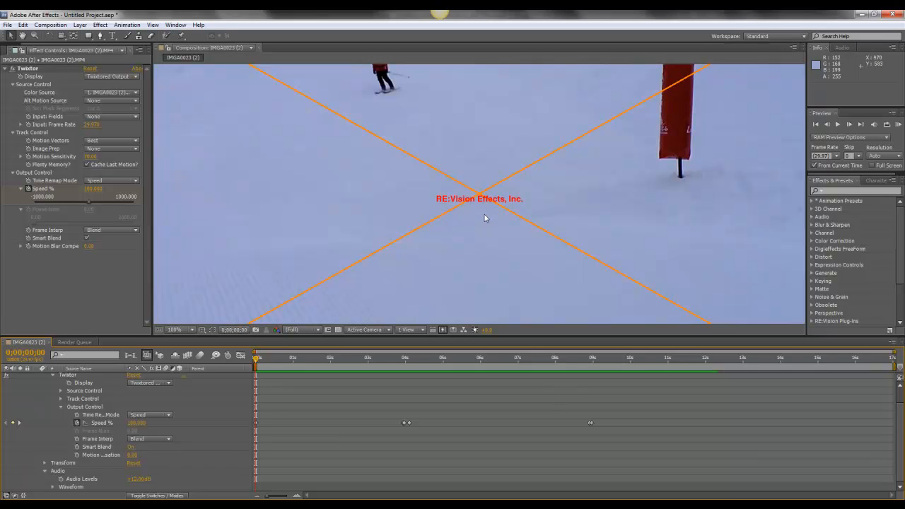
mouse_move(536, 203)
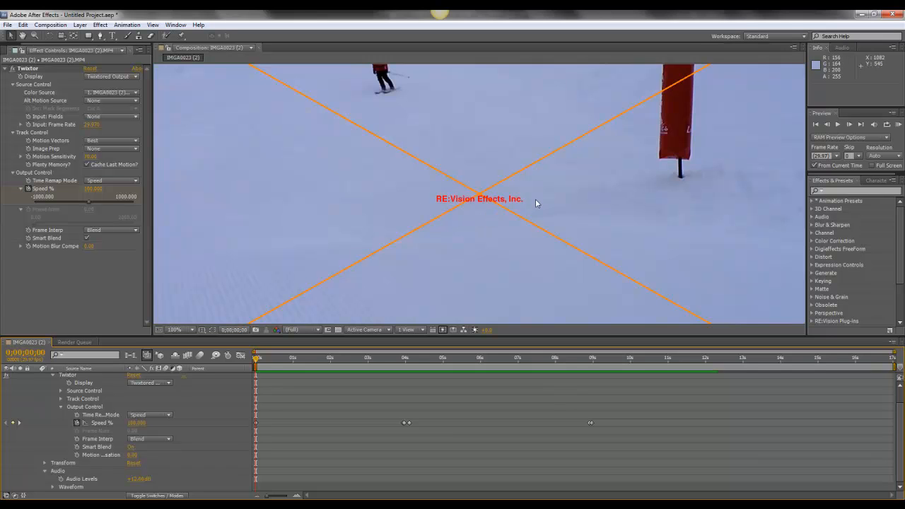
mouse_move(512, 191)
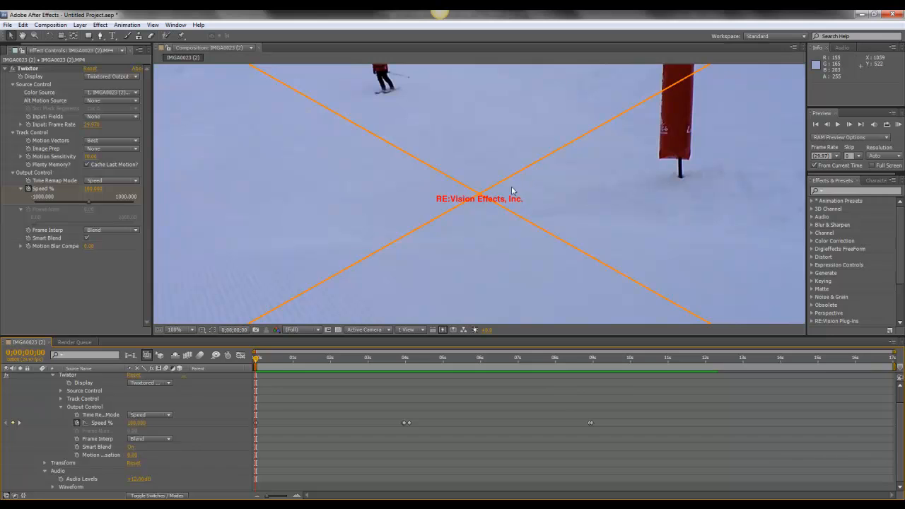
mouse_move(525, 195)
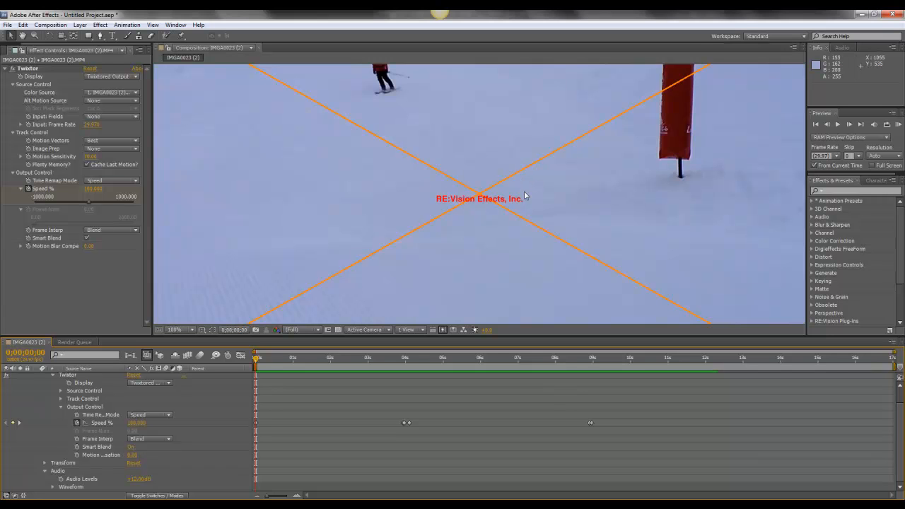
mouse_move(500, 226)
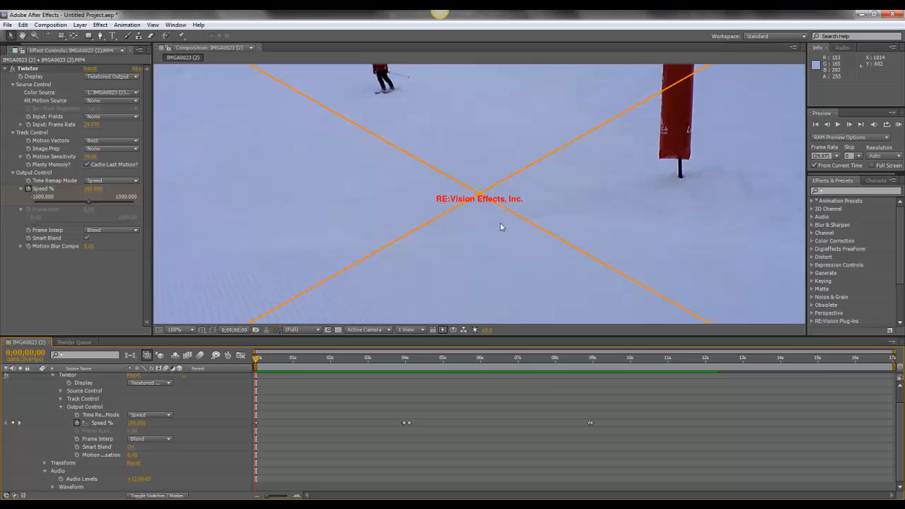
mouse_move(485, 226)
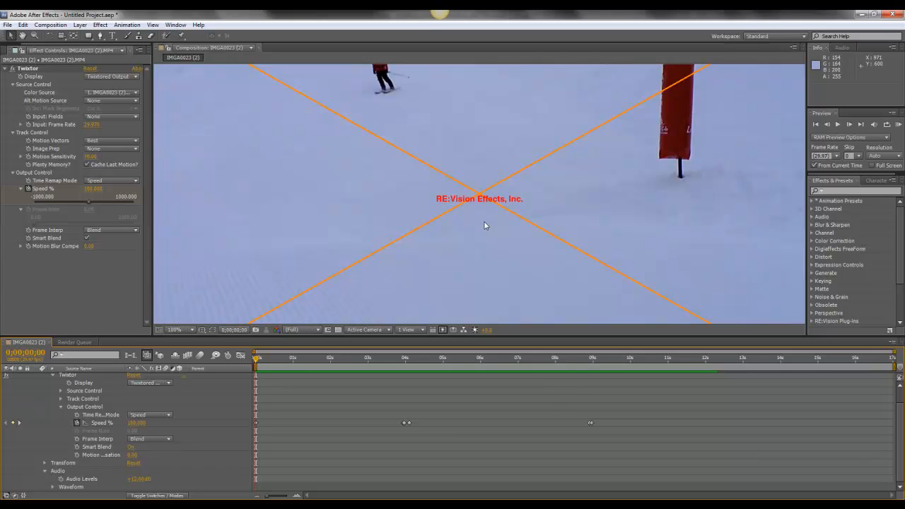
mouse_move(486, 220)
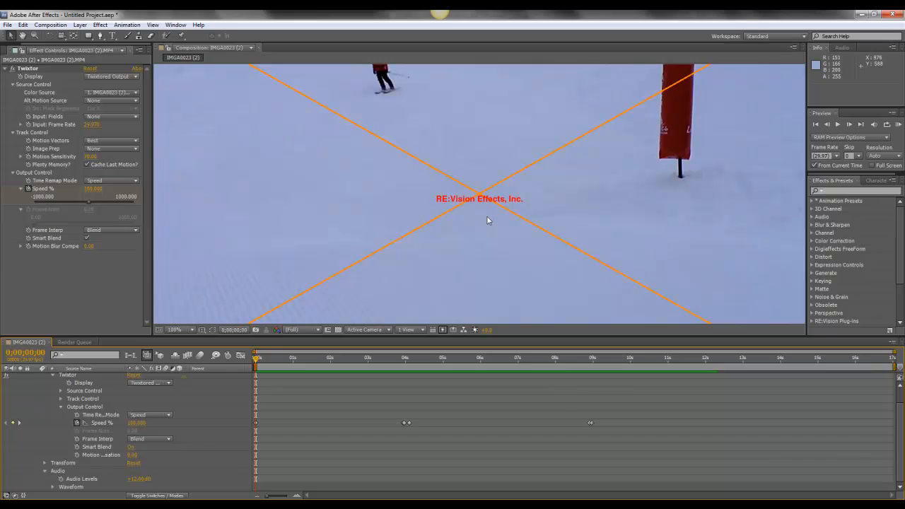
mouse_move(450, 311)
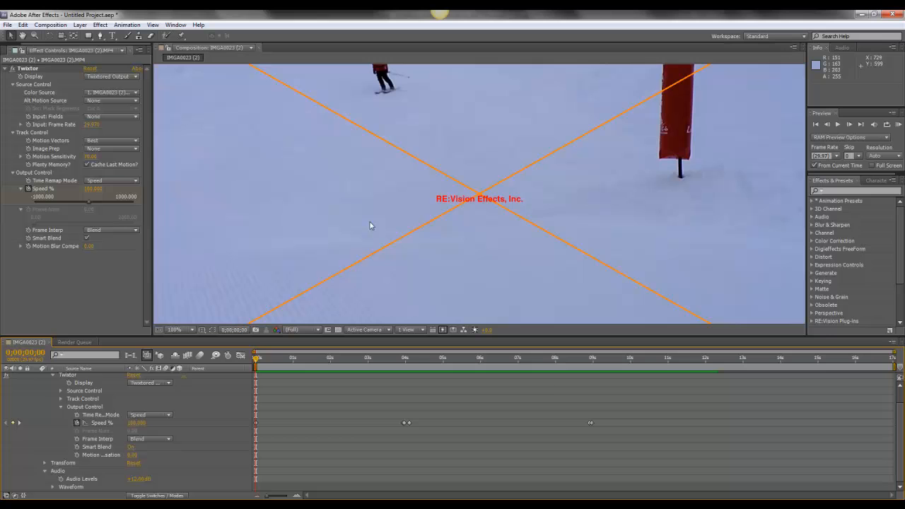
mouse_move(387, 96)
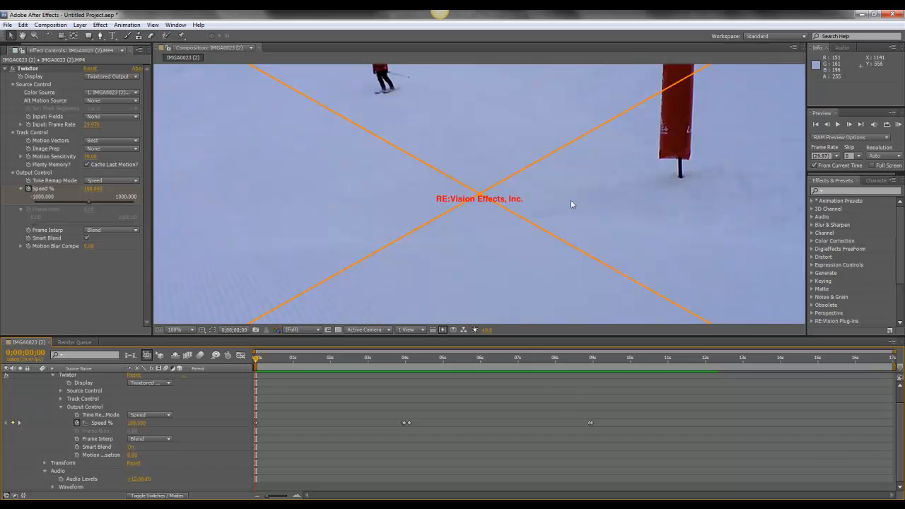
mouse_move(687, 168)
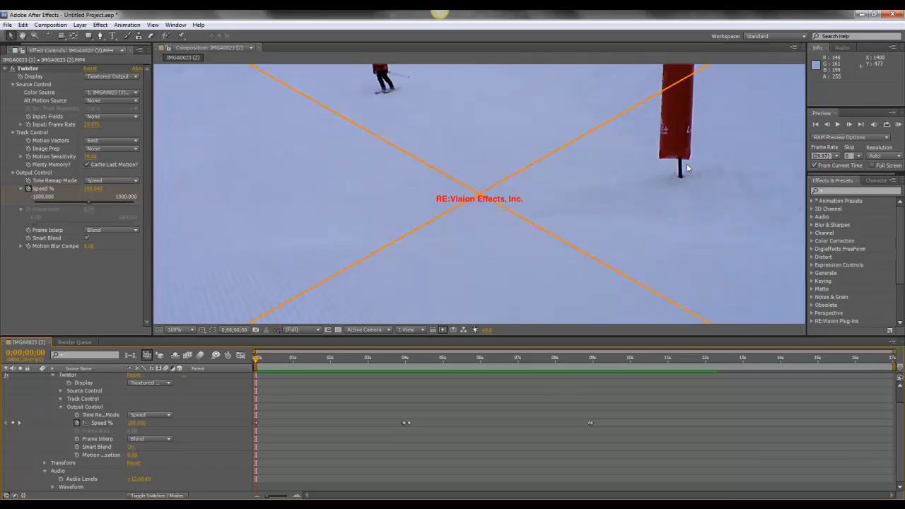
mouse_move(568, 164)
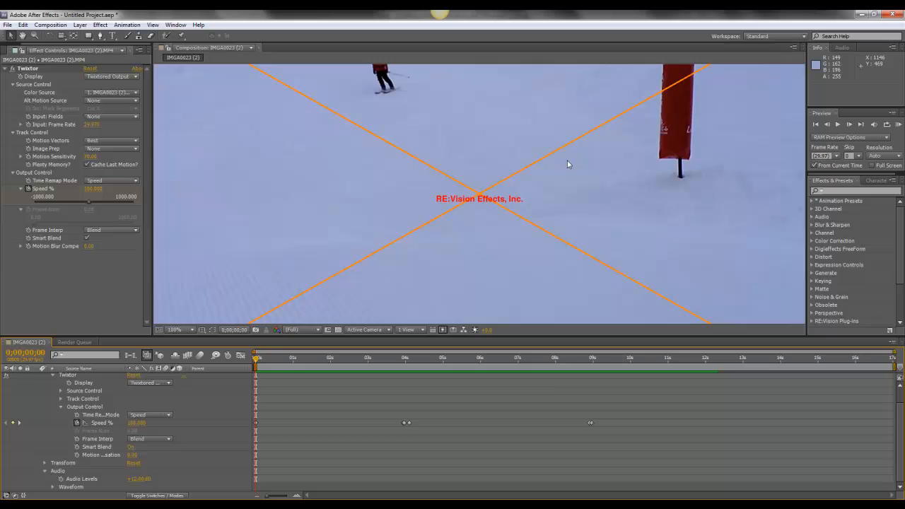
mouse_move(389, 99)
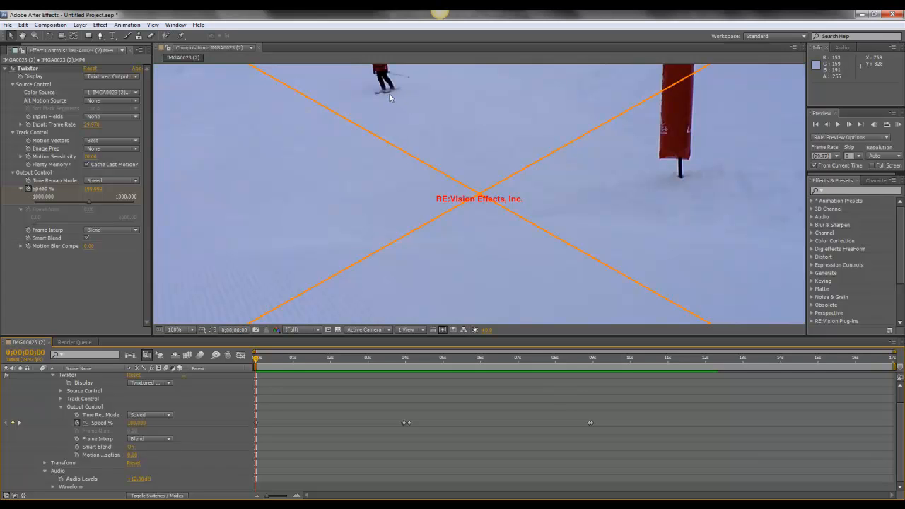
mouse_move(388, 99)
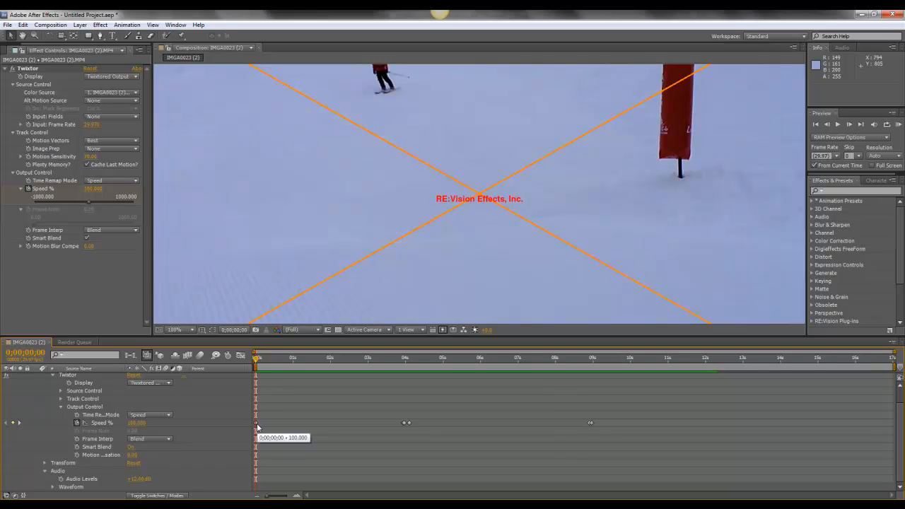
mouse_move(258, 427)
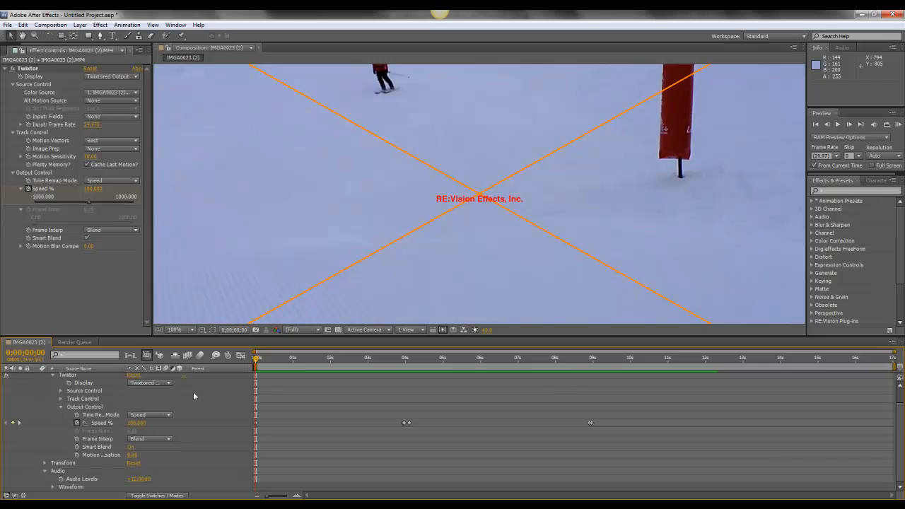
Move the current-time indicator about one second in, skier standing by the red marker.
click(272, 356)
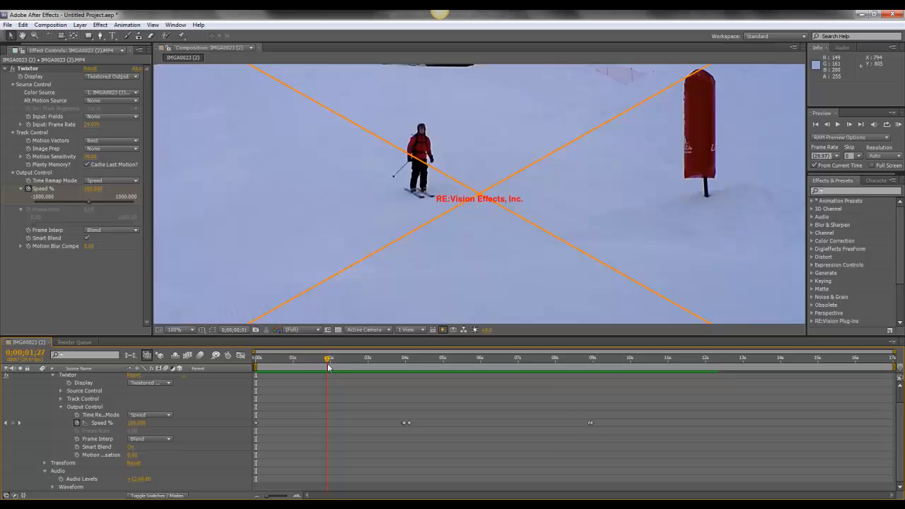
Scrub forward past the Speed % keyframes to the skier airborne mid-jump.
drag(328, 360, 403, 361)
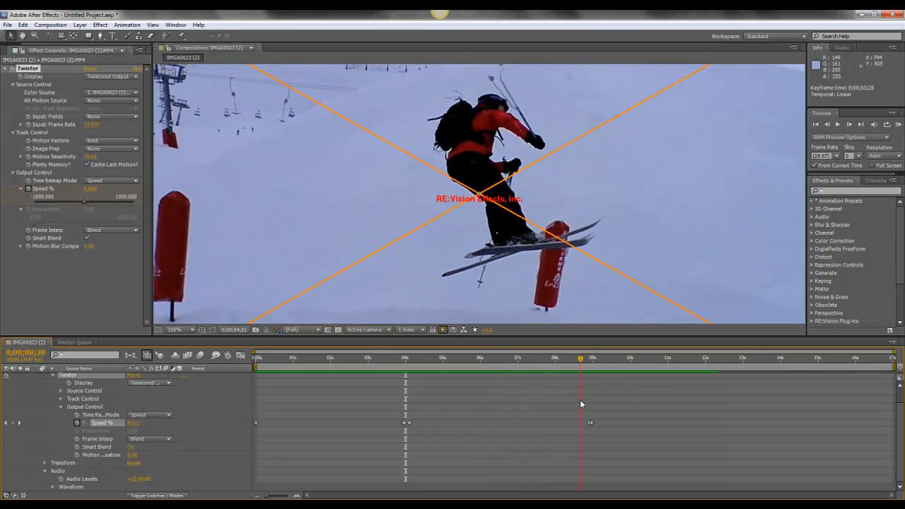
drag(580, 359, 592, 359)
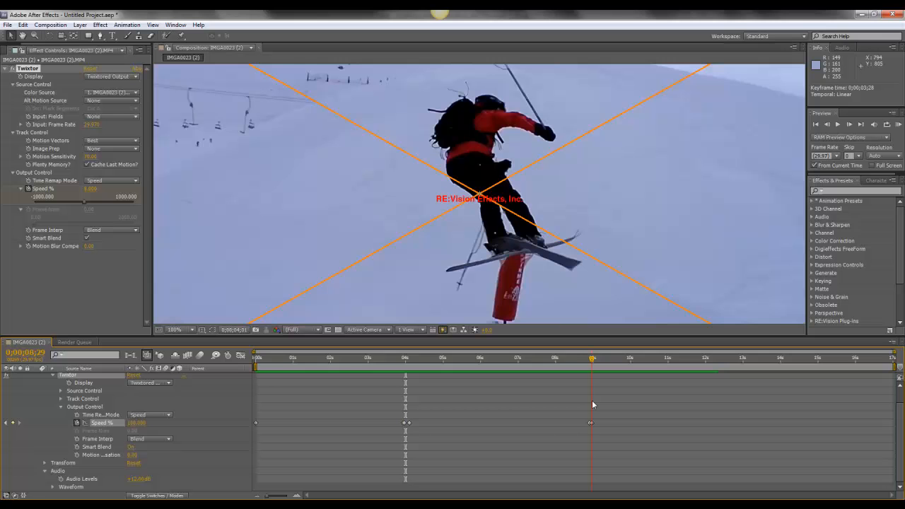